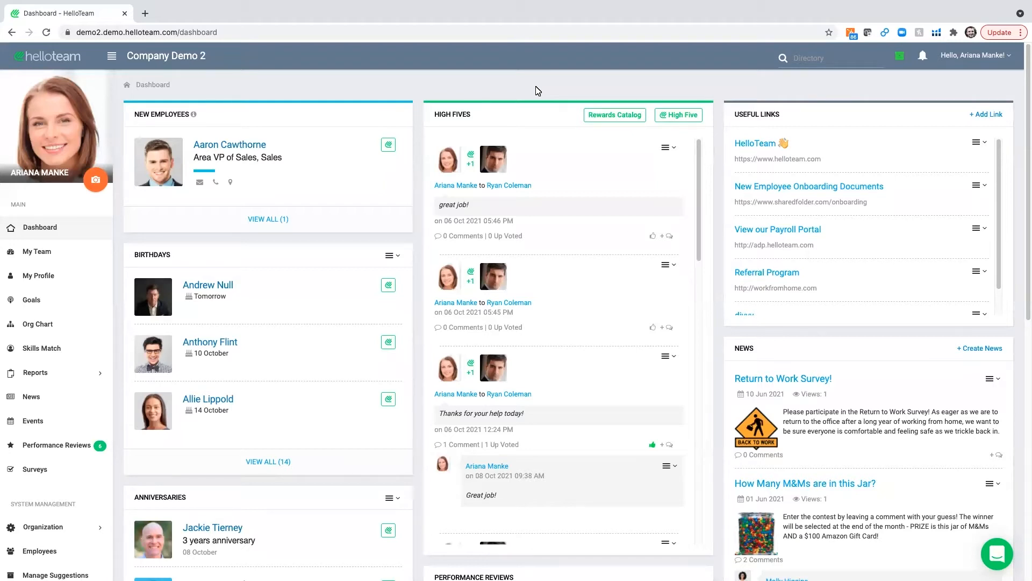
mouse_move(80, 183)
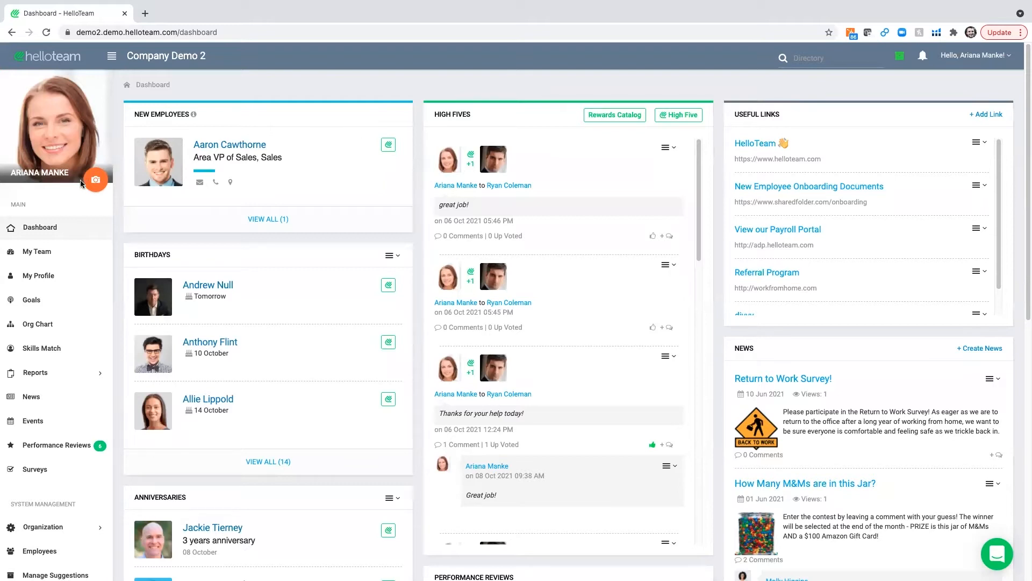
mouse_move(446, 142)
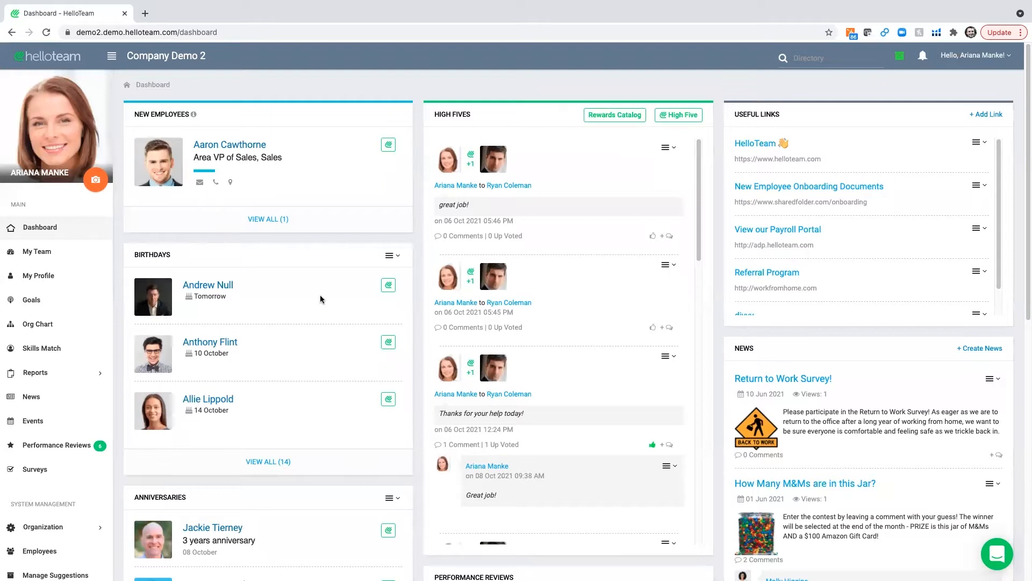
Start a High Five from the dashboard and dismiss the form without sending it
scroll(down, 3)
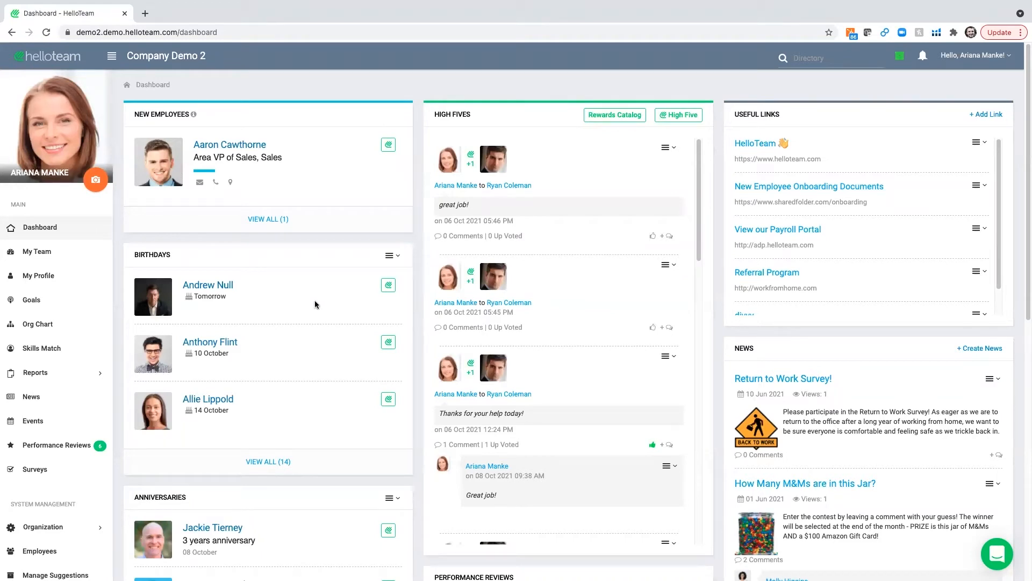
mouse_move(321, 306)
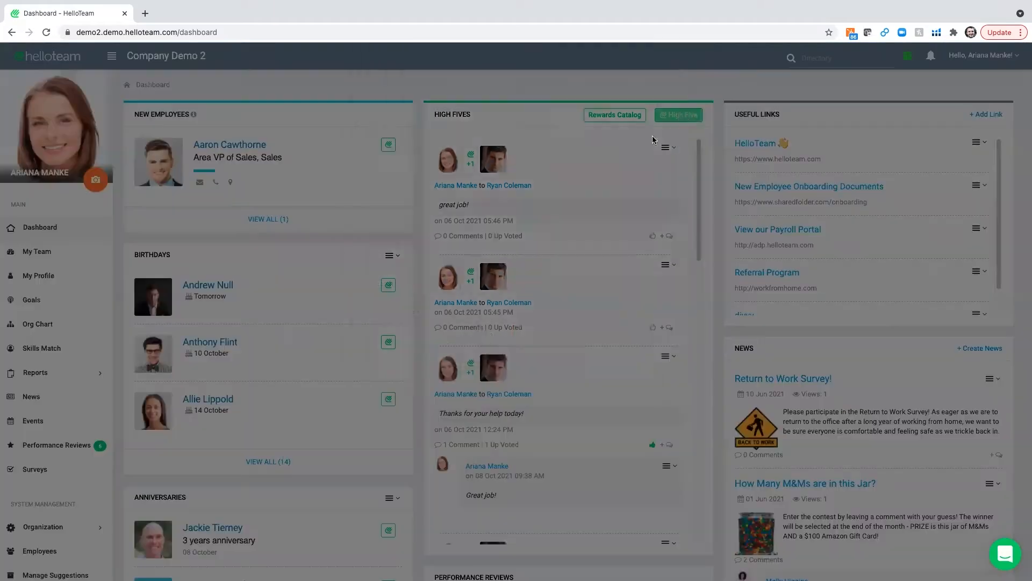
click(678, 115)
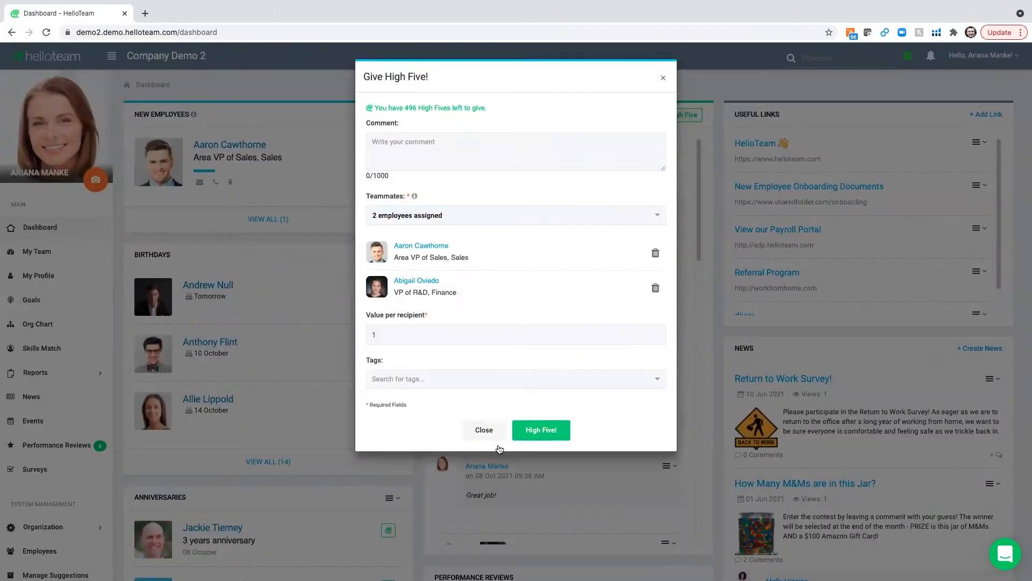
click(541, 429)
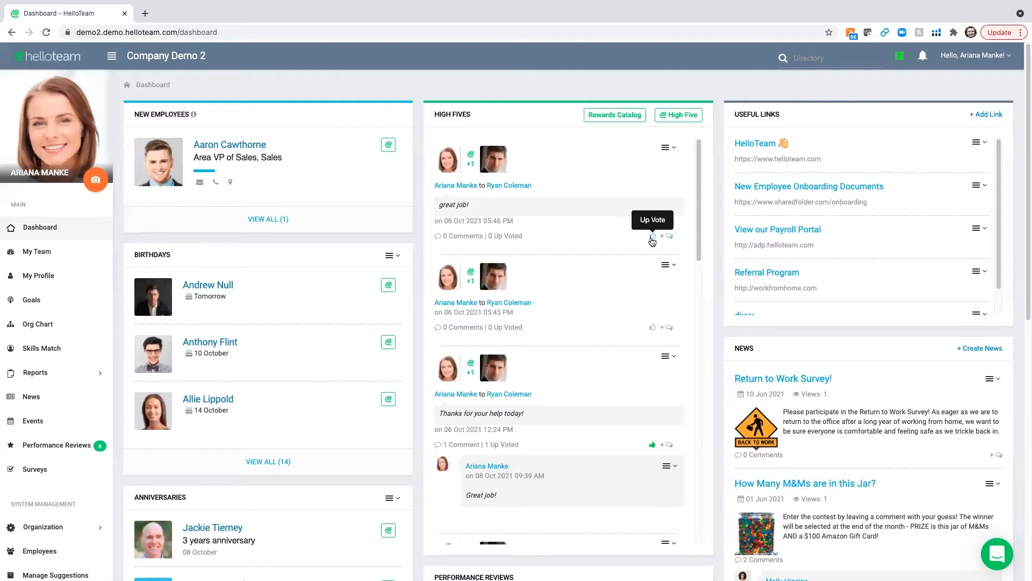
mouse_move(403, 241)
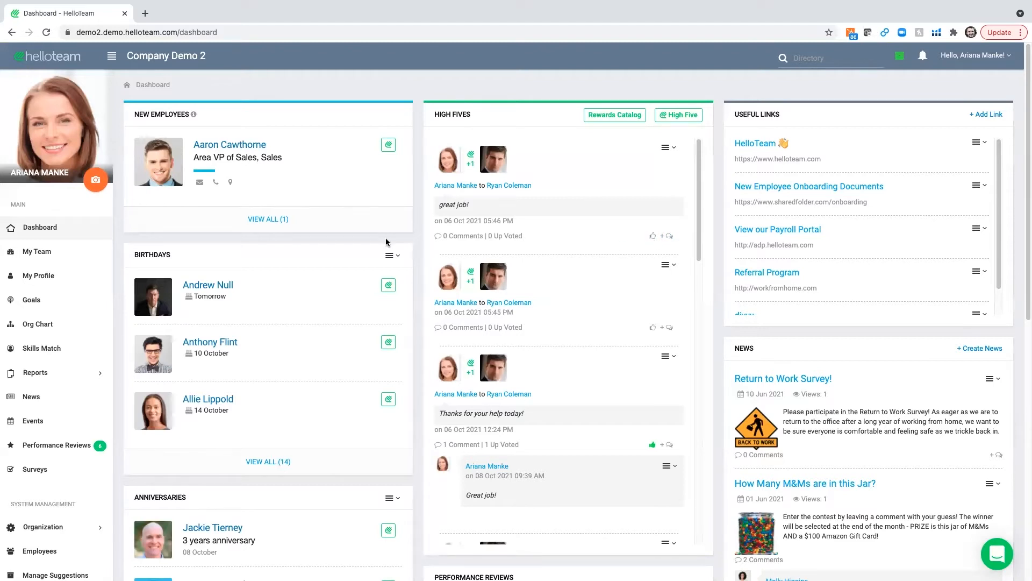
mouse_move(493, 275)
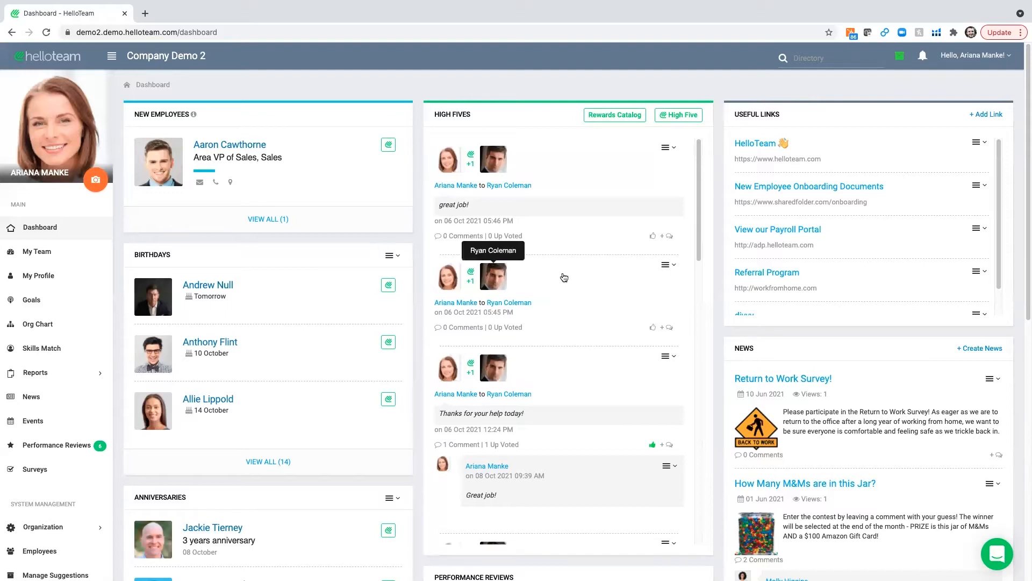
mouse_move(851, 346)
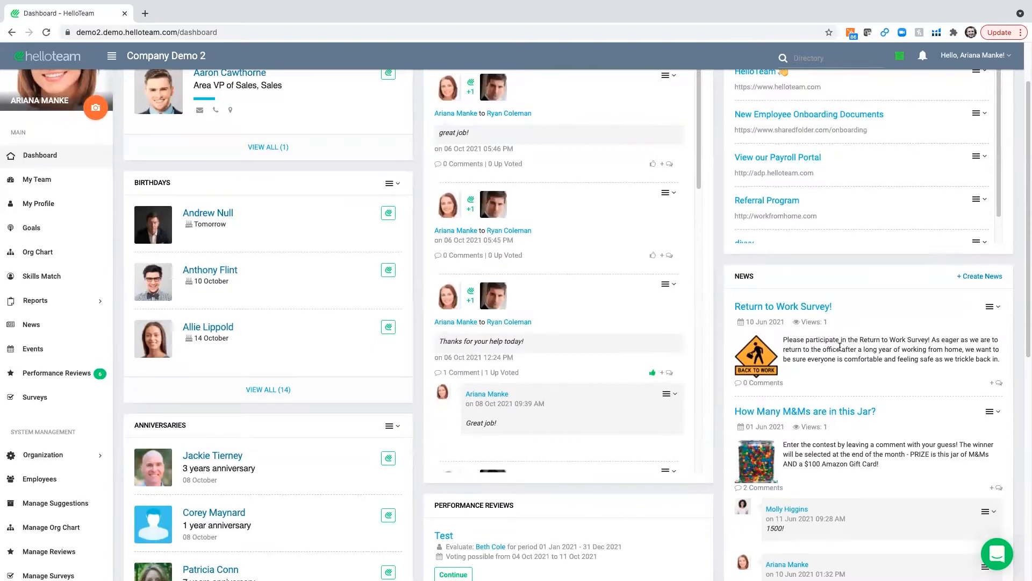
Scroll through the profile's skills, hobbies, experience, High Fives and current goals sections
scroll(down, 3)
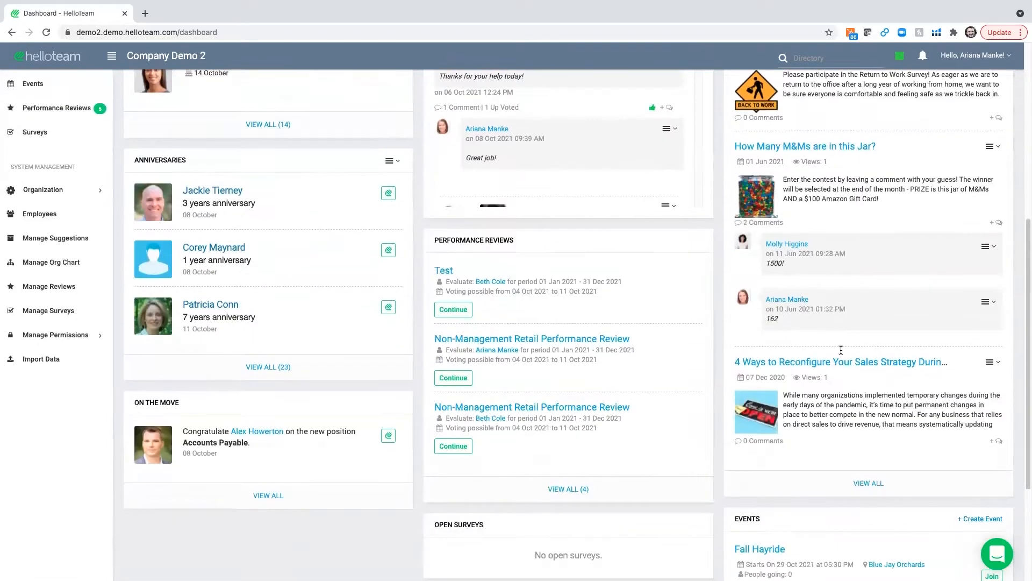
scroll(down, 3)
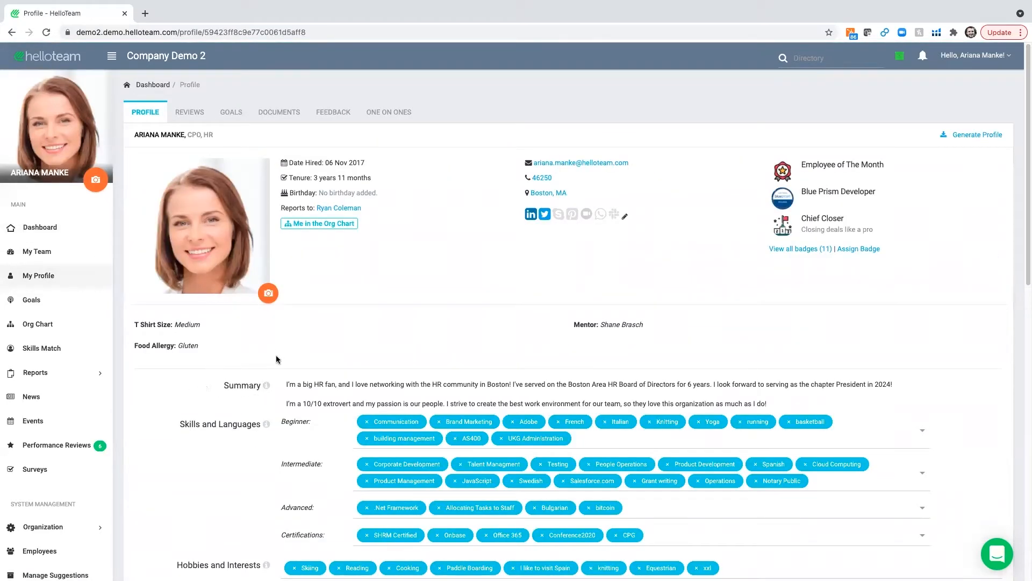
scroll(down, 3)
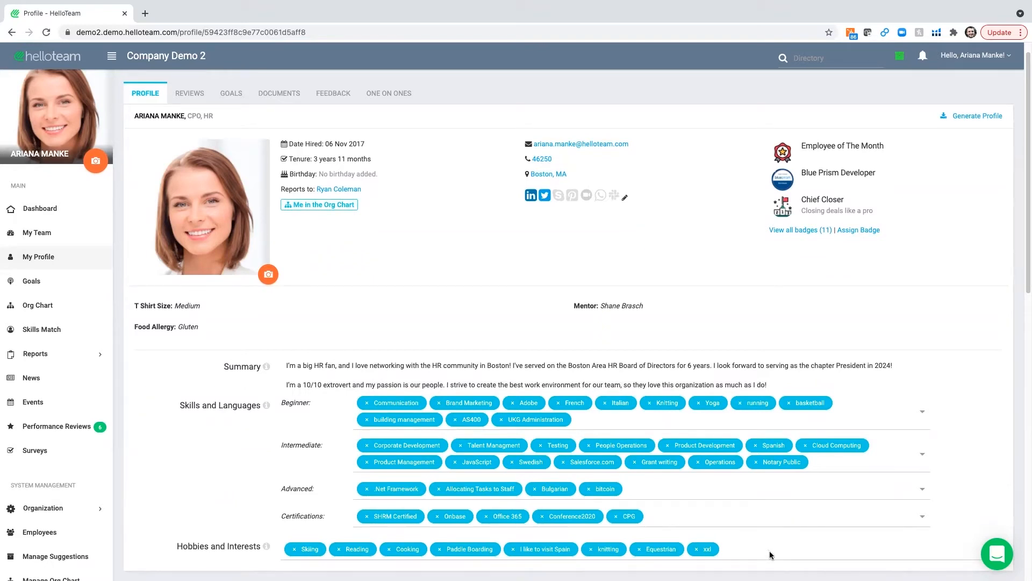
mouse_move(767, 556)
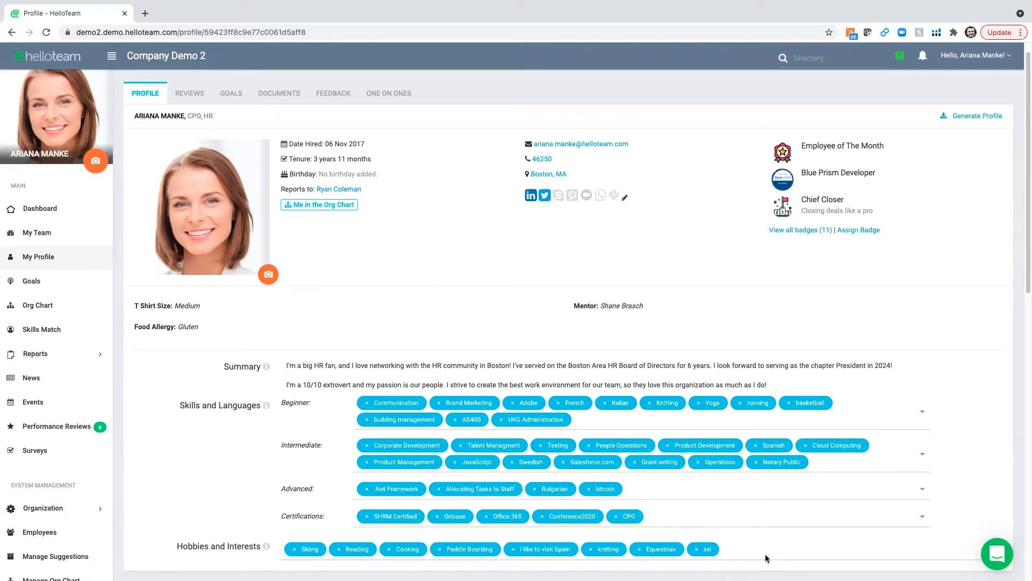
click(724, 403)
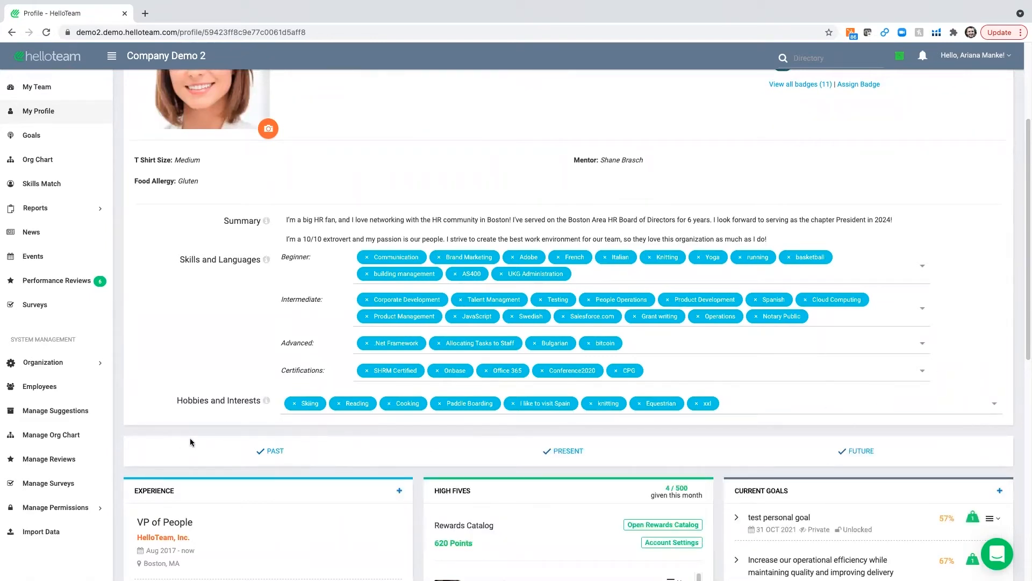
scroll(down, 3)
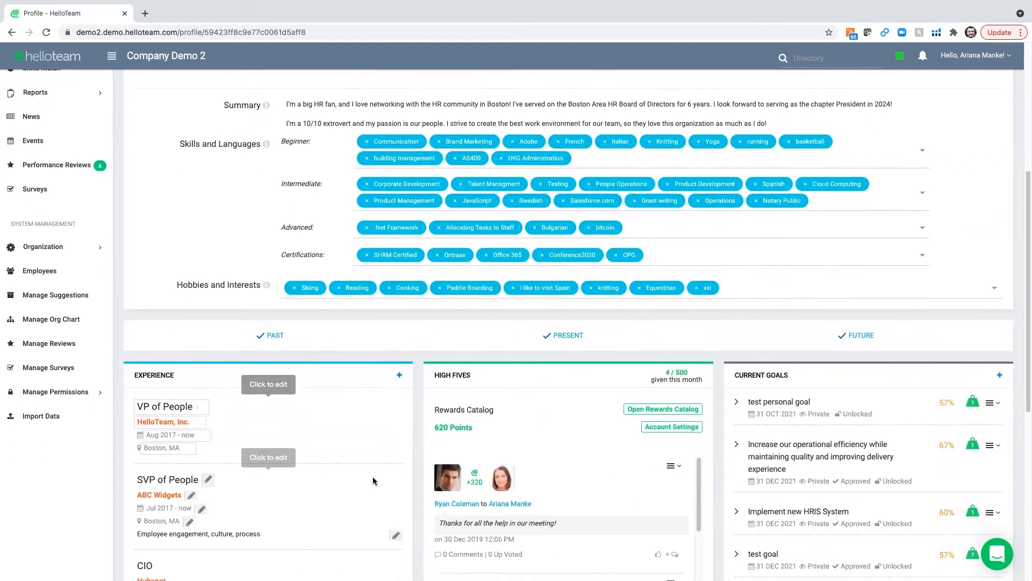
scroll(down, 3)
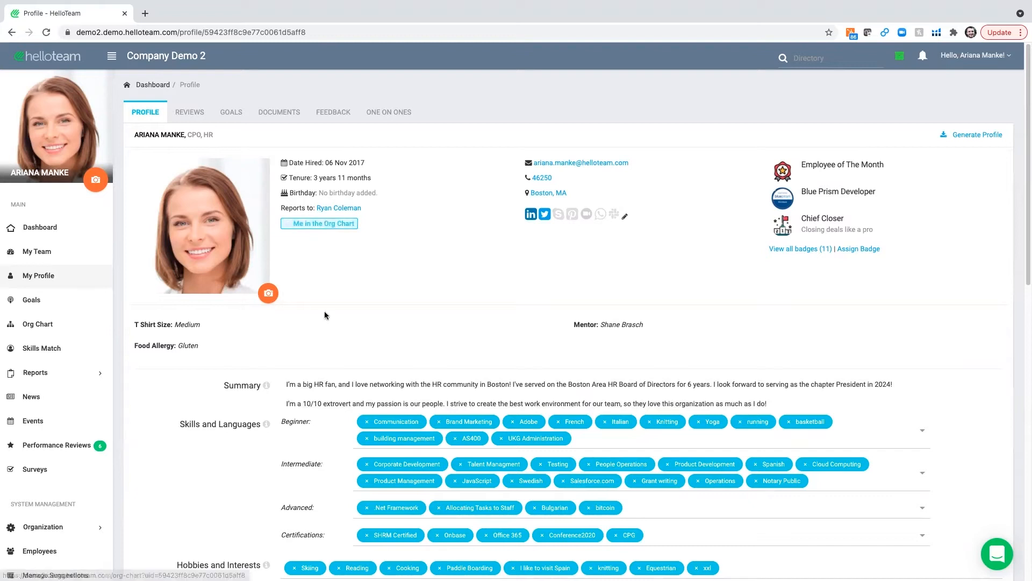
click(318, 224)
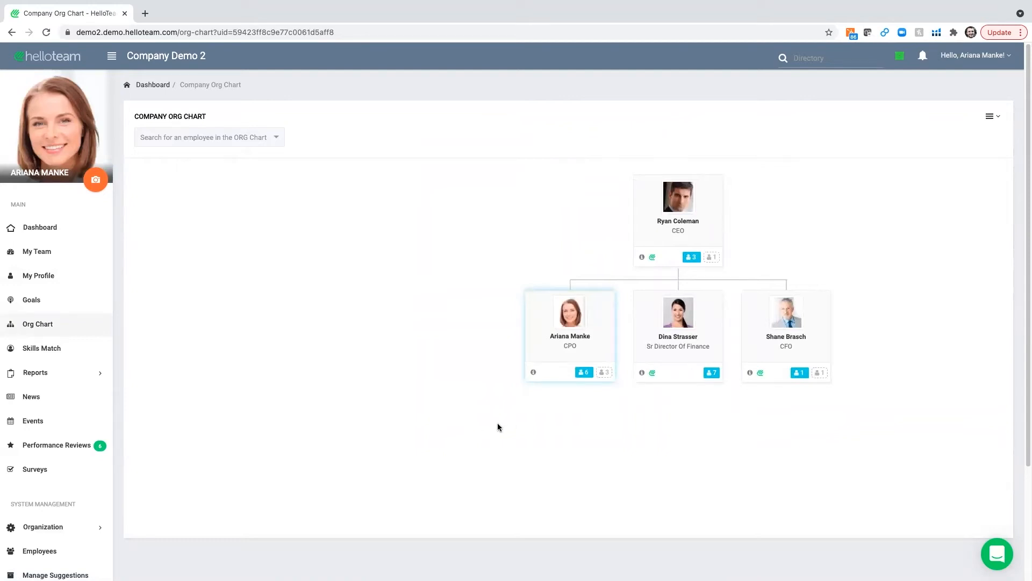
mouse_move(582, 372)
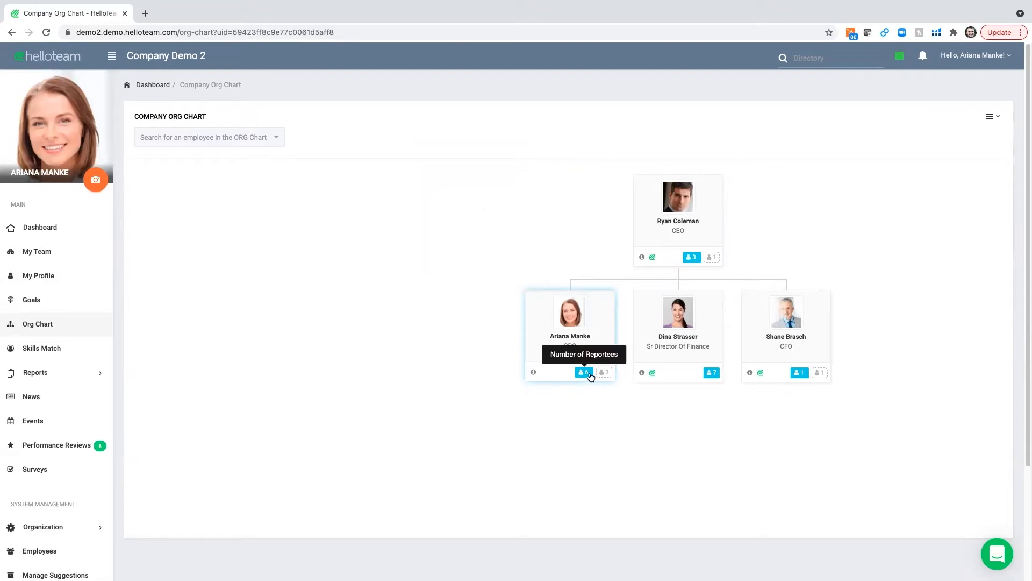
click(582, 372)
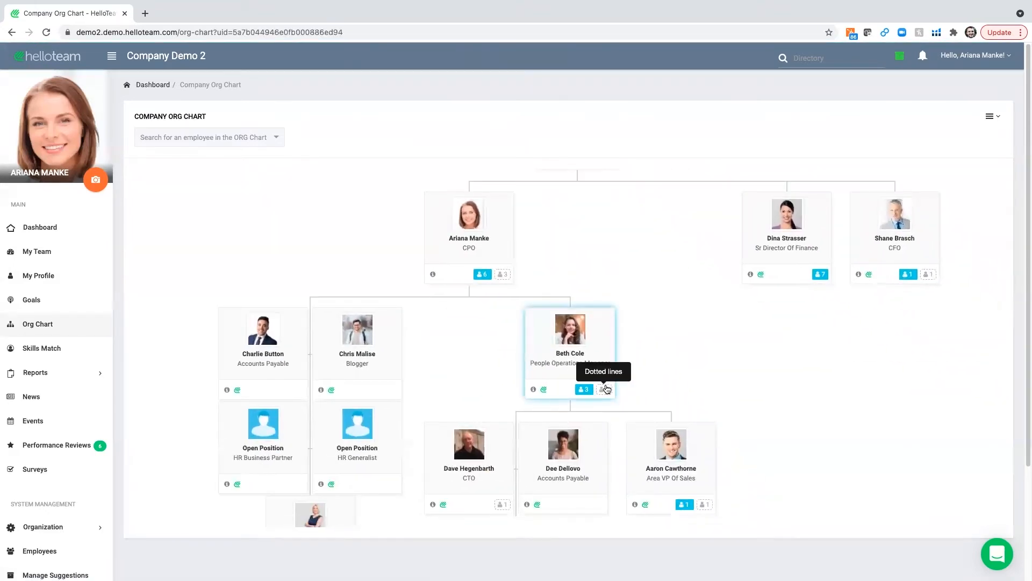
click(602, 389)
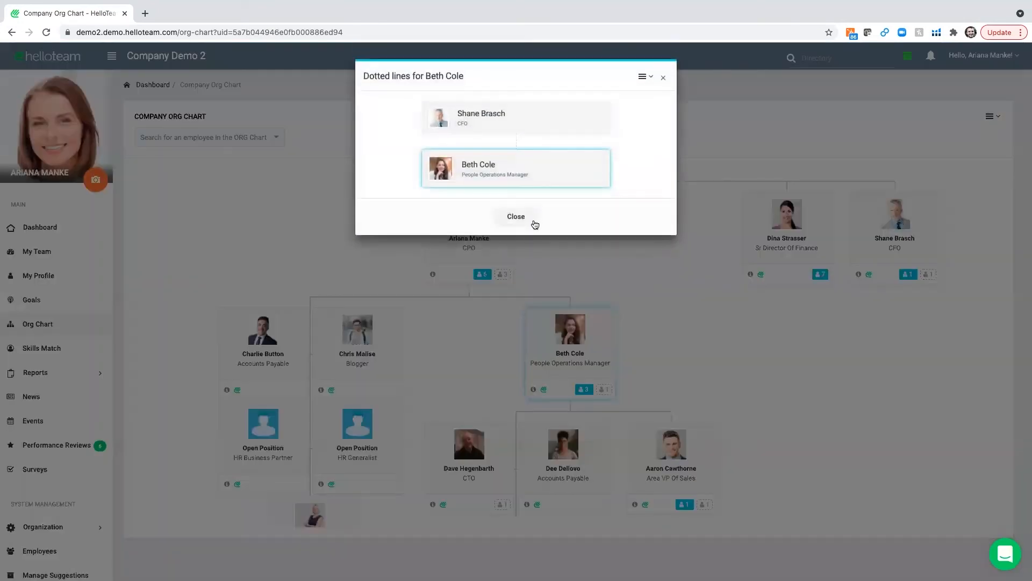
click(515, 216)
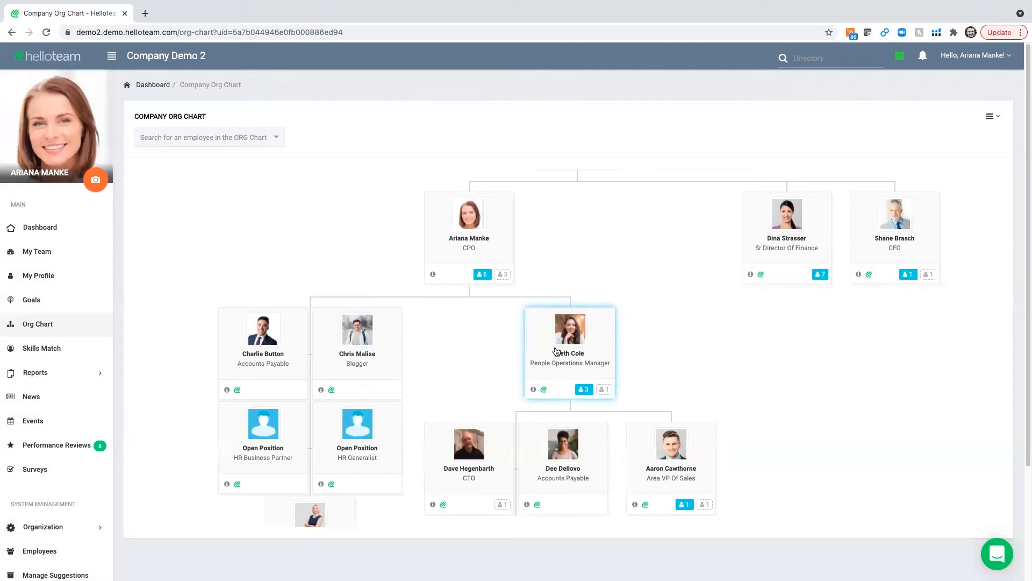
mouse_move(583, 389)
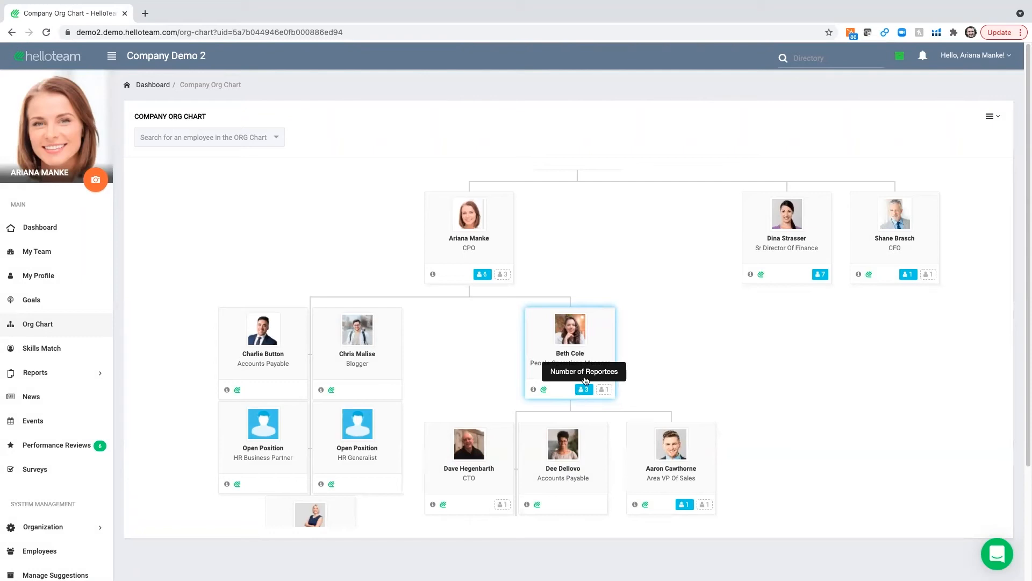
click(990, 116)
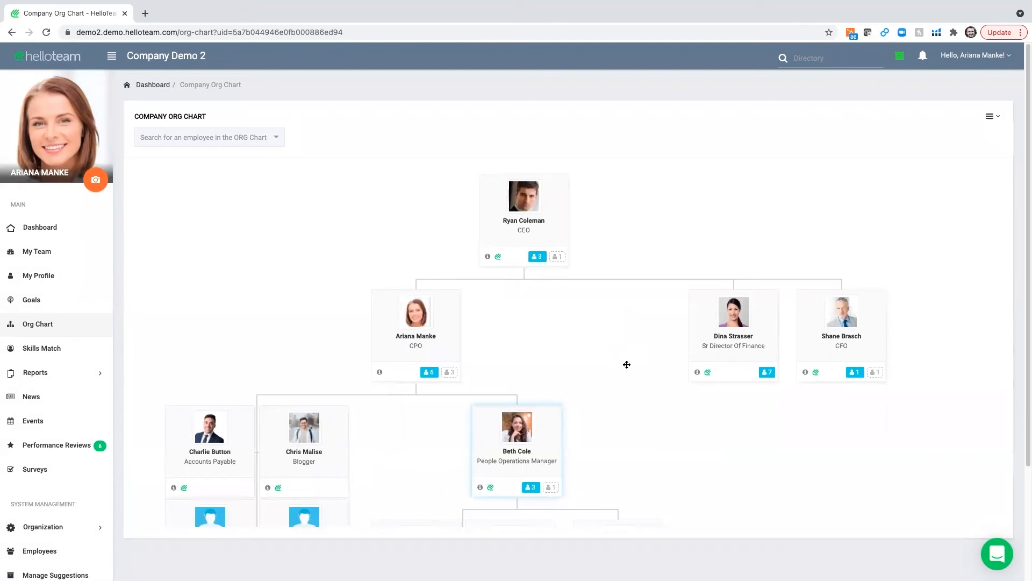
mouse_move(410, 435)
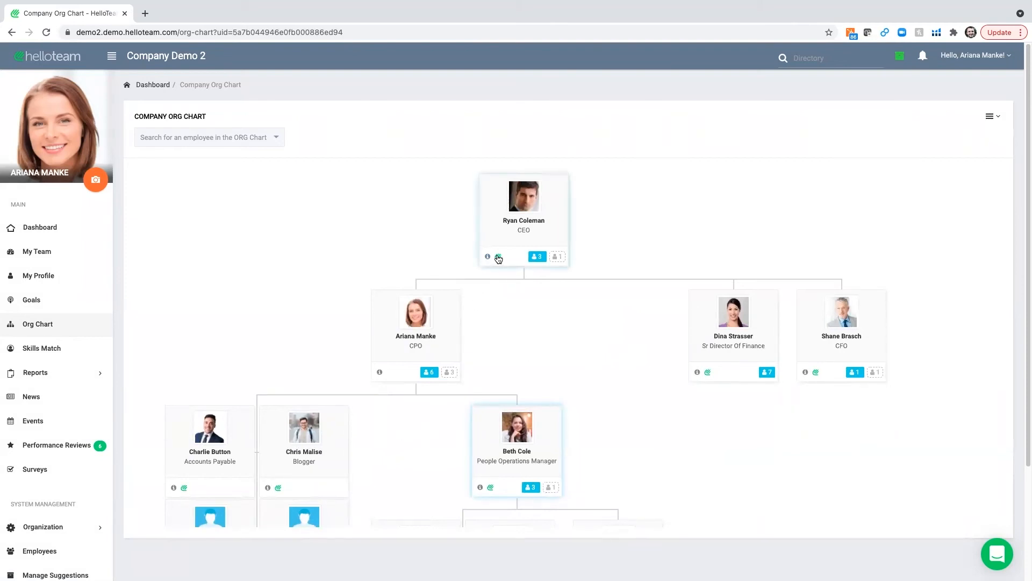
click(497, 257)
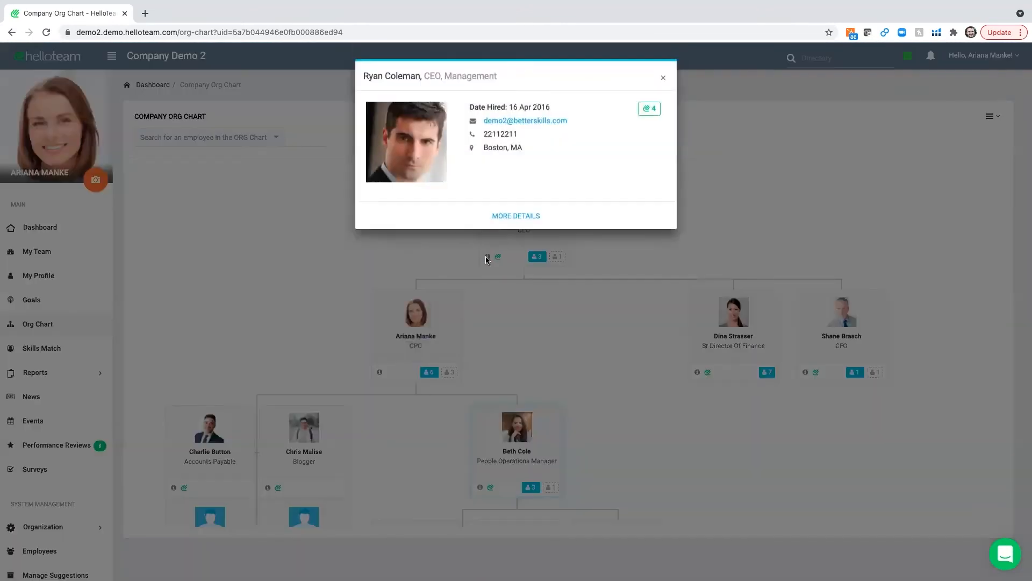
click(662, 78)
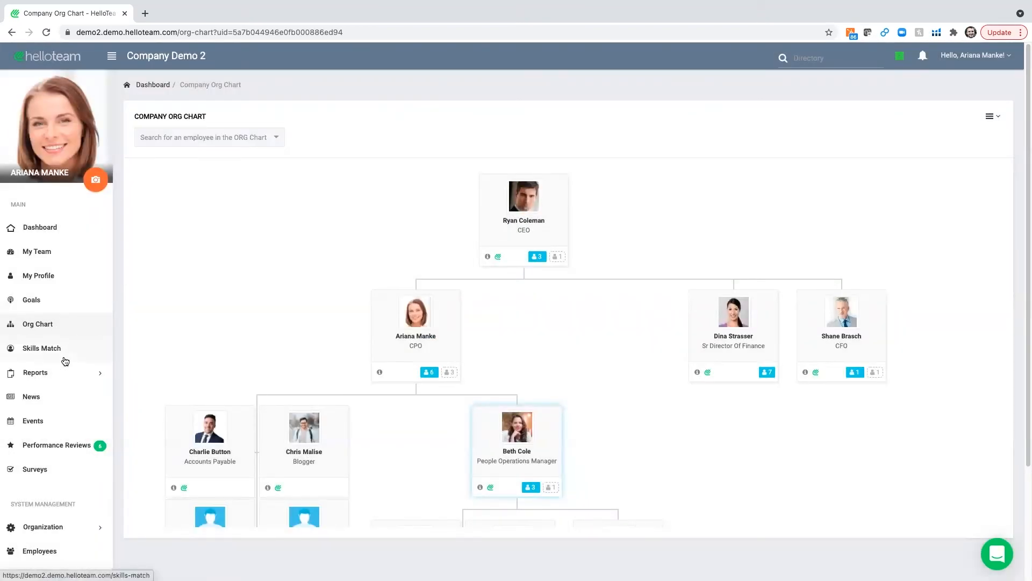
click(42, 347)
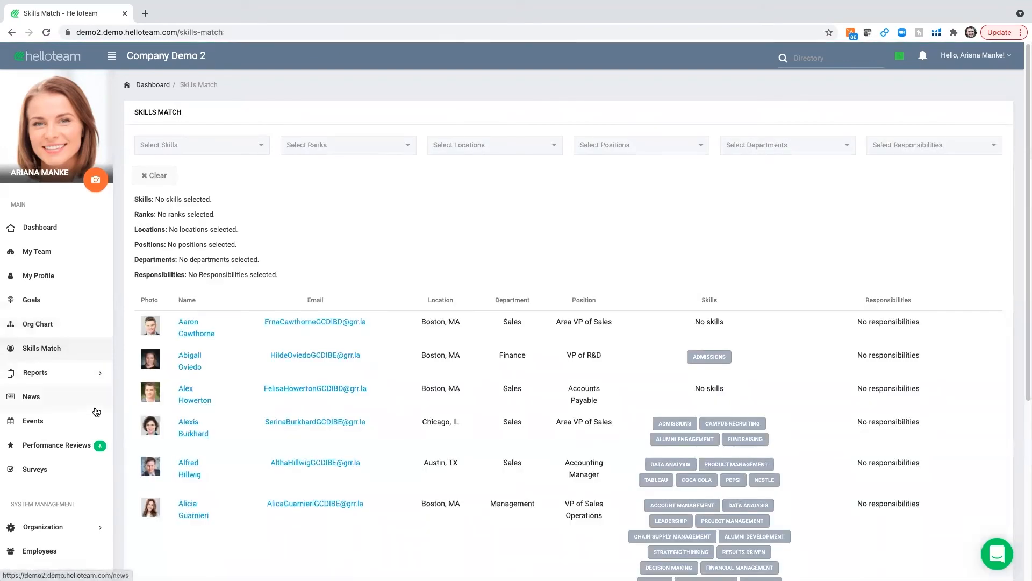
Filter the Skills Match directory by the Adobe skill, leaving ranks unselected
click(201, 145)
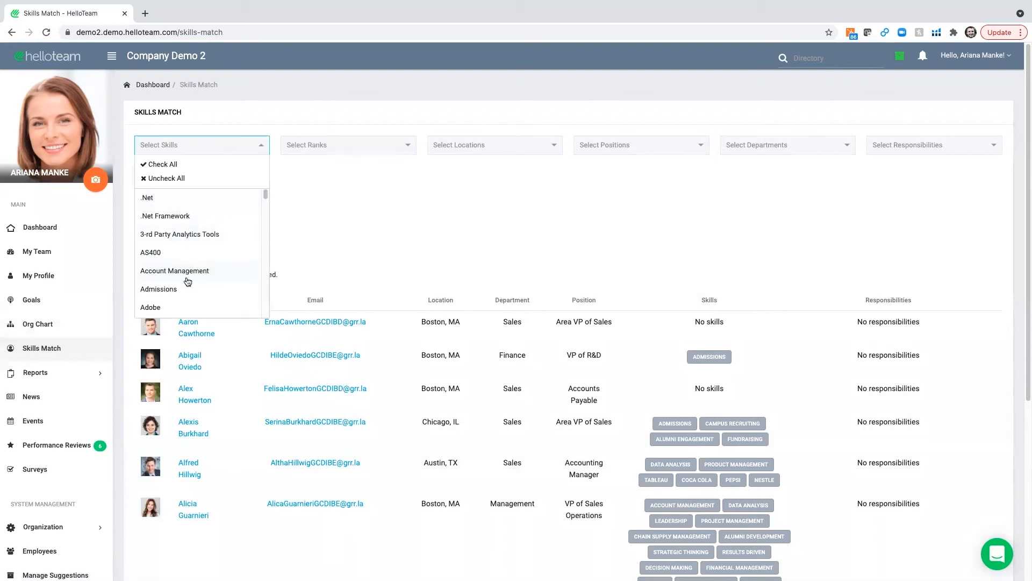
click(151, 306)
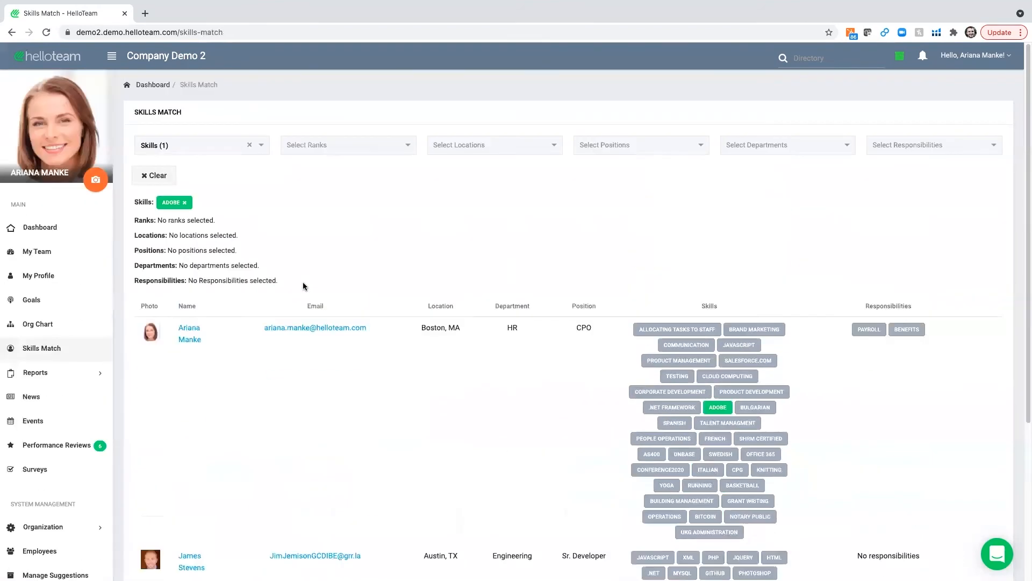
mouse_move(283, 260)
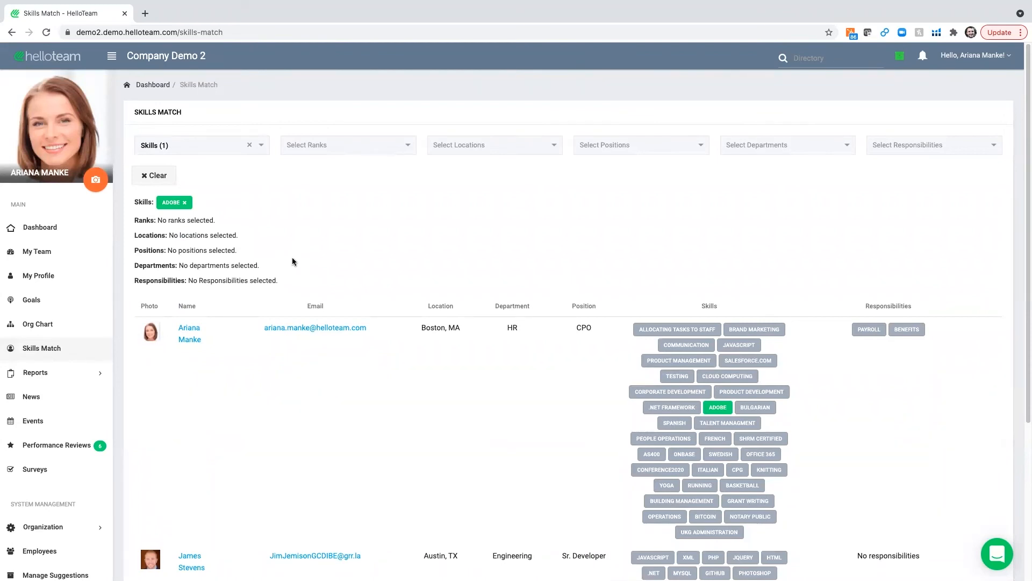
mouse_move(268, 254)
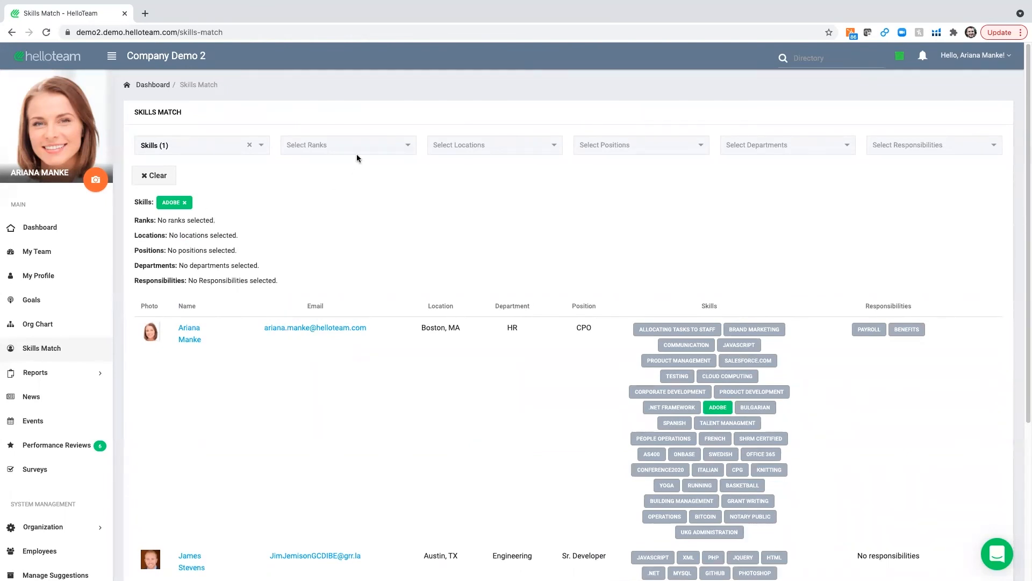
click(347, 144)
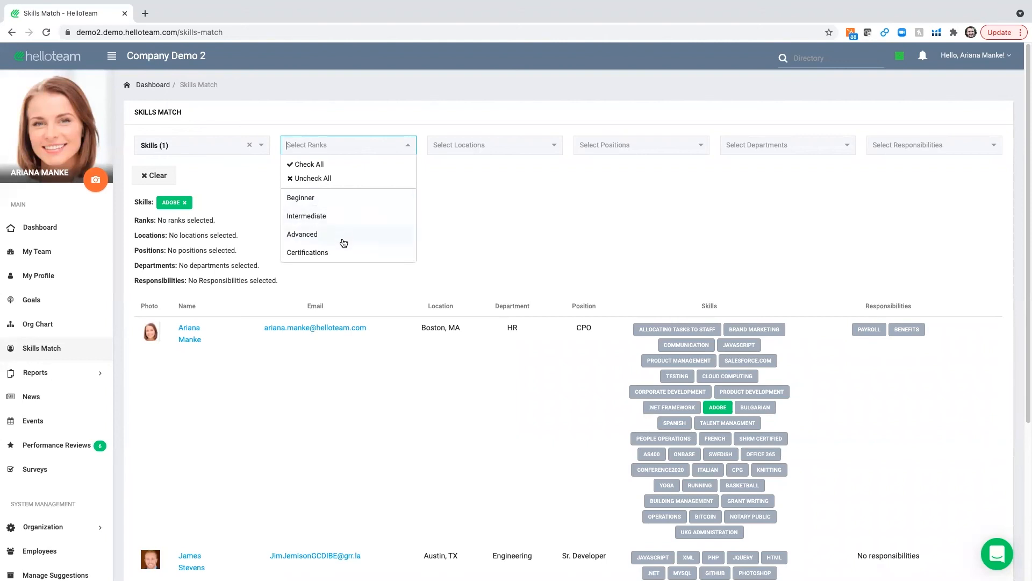
click(524, 148)
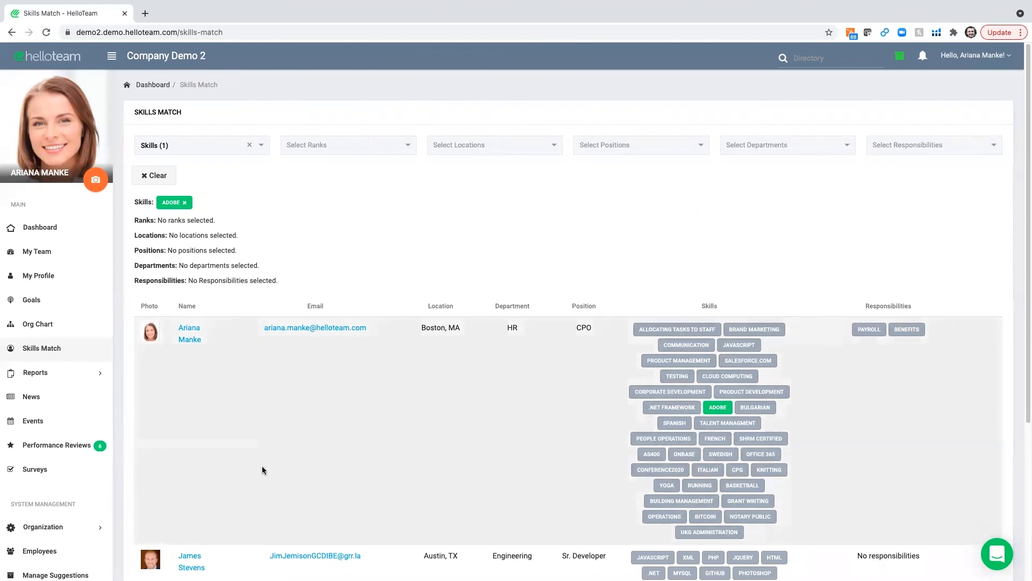
mouse_move(289, 372)
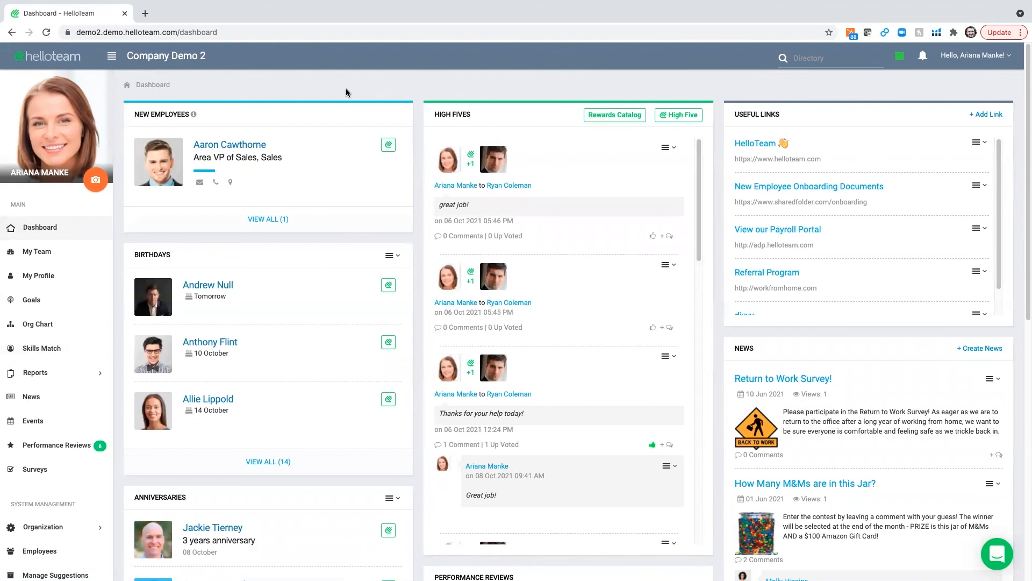
mouse_move(344, 96)
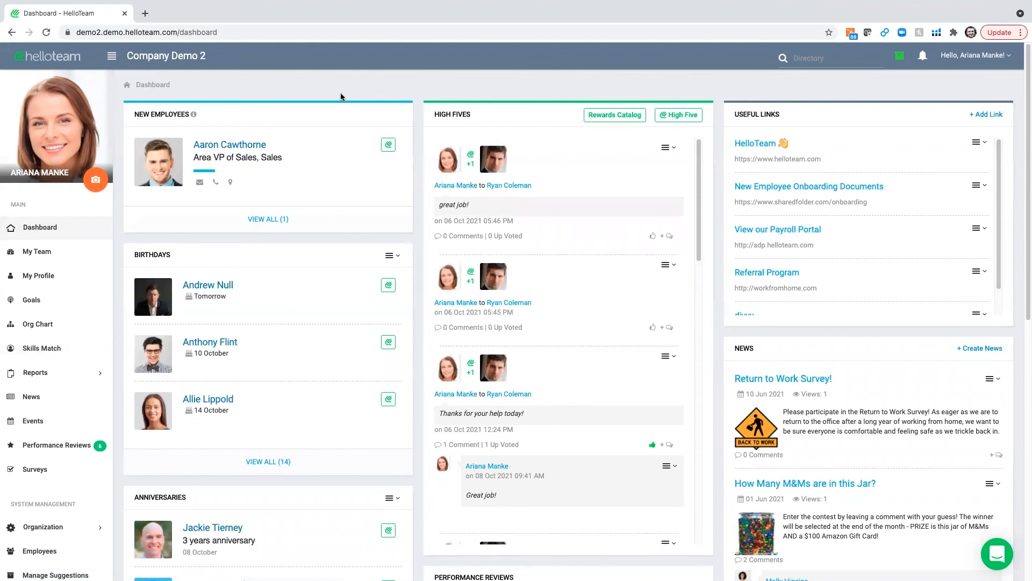
mouse_move(601, 42)
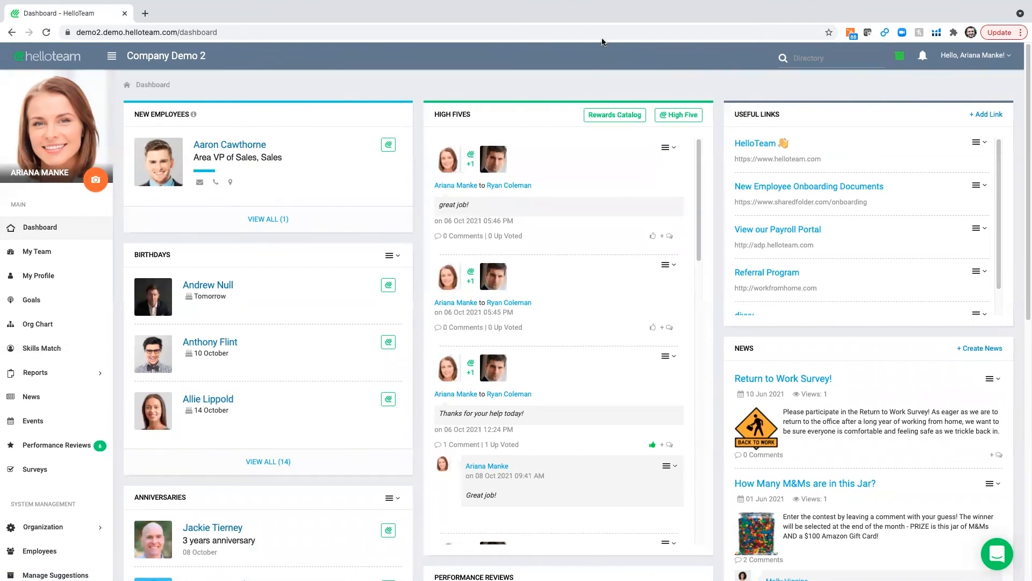